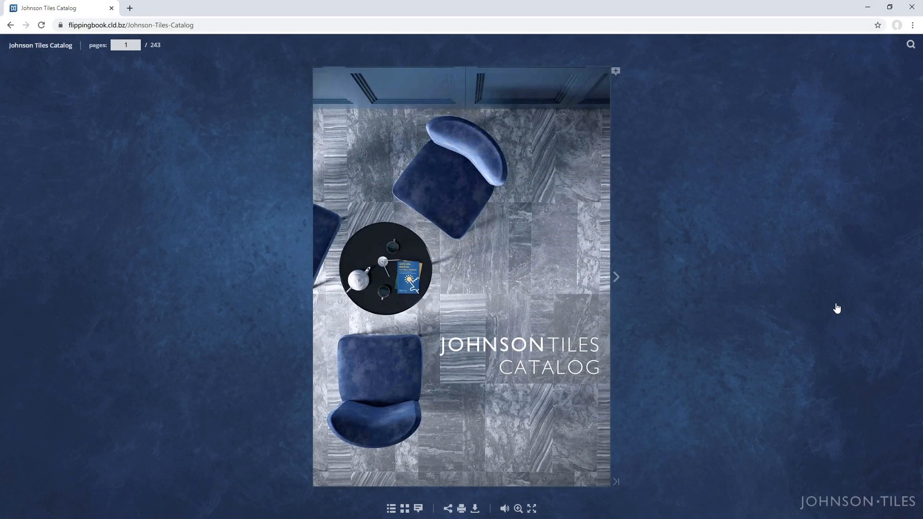
- Turn the Johnson Tiles catalog past its cover to the Porcelain Collection spread on pages 4–5
{"action": "left_click", "coordinate": [615, 277]}
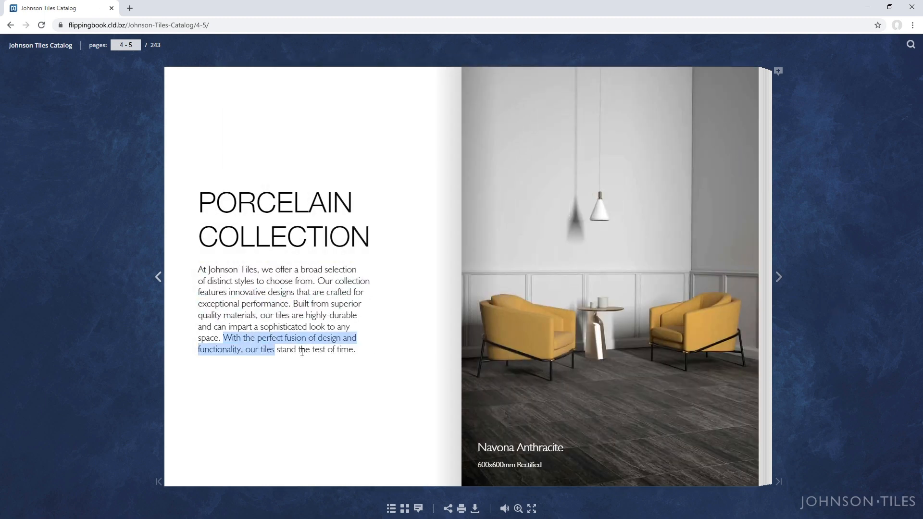
{"action": "left_click", "coordinate": [777, 277]}
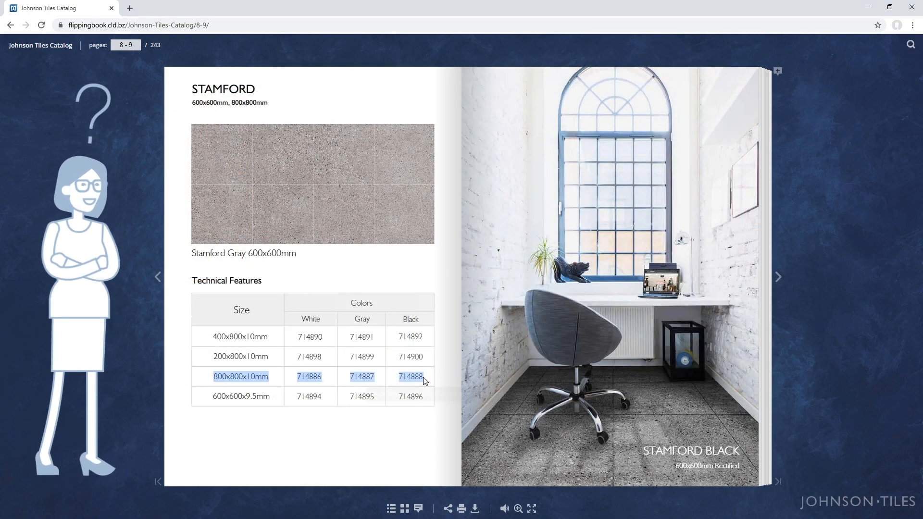
- Select the 800x800x10mm row of product codes in the Stamford technical table
{"action": "left_click", "coordinate": [446, 508]}
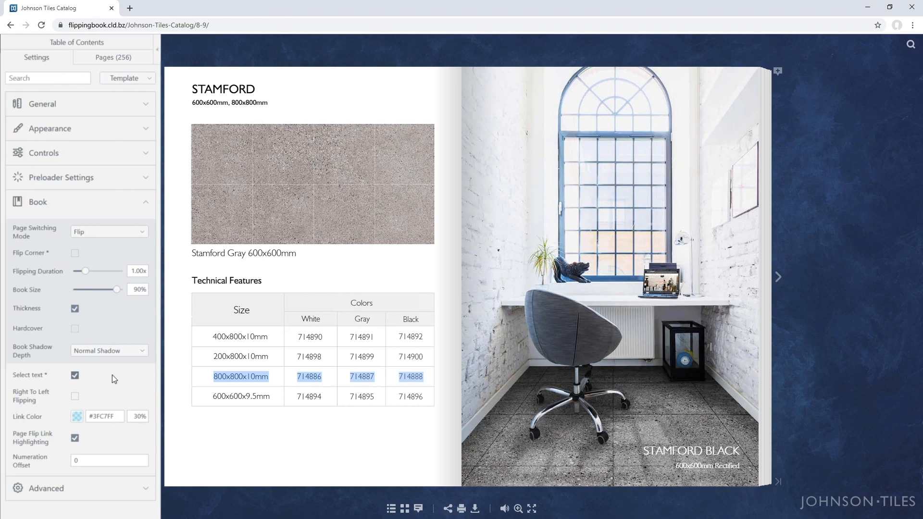
- Expand the Book settings section showing the Select text checkbox enabled
{"action": "left_click", "coordinate": [75, 375]}
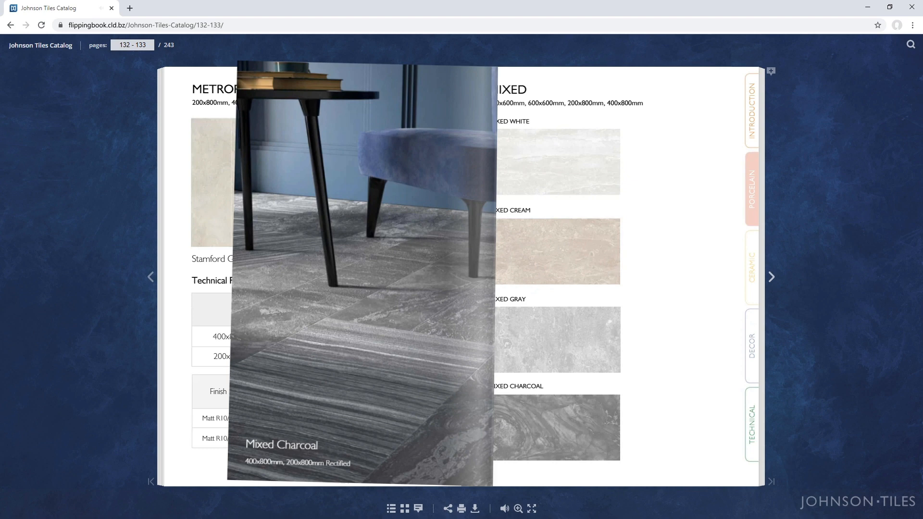
- Flip forward through the catalog to the Mythos spread on pages 138–139
{"action": "left_click", "coordinate": [771, 277]}
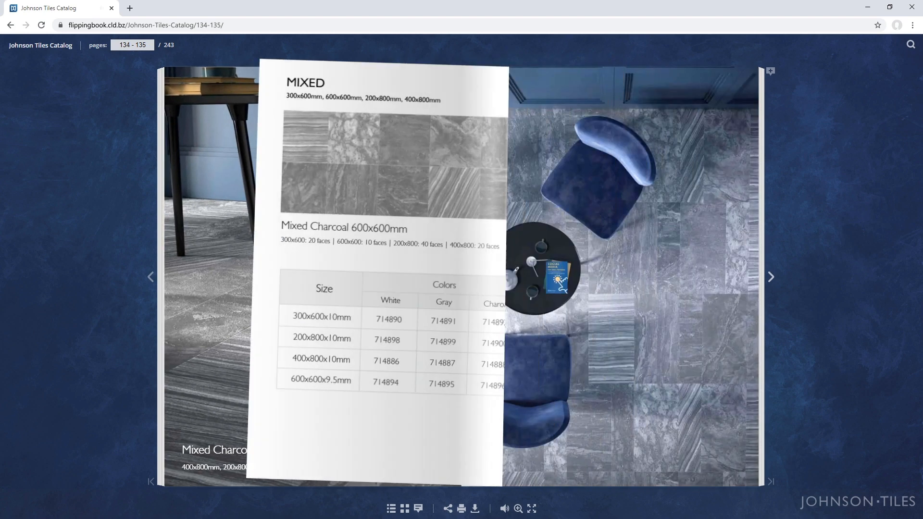
{"action": "left_click", "coordinate": [770, 277]}
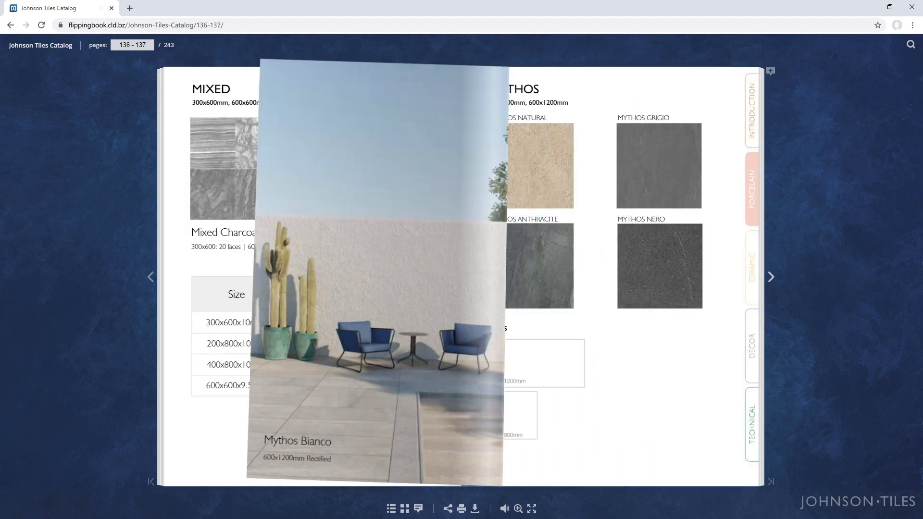
{"action": "left_click", "coordinate": [770, 277]}
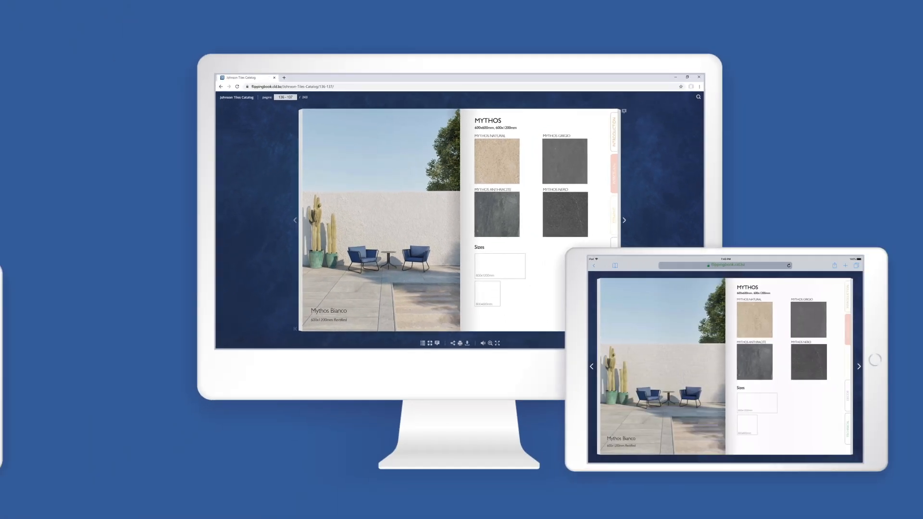
{"action": "left_click", "coordinate": [622, 219]}
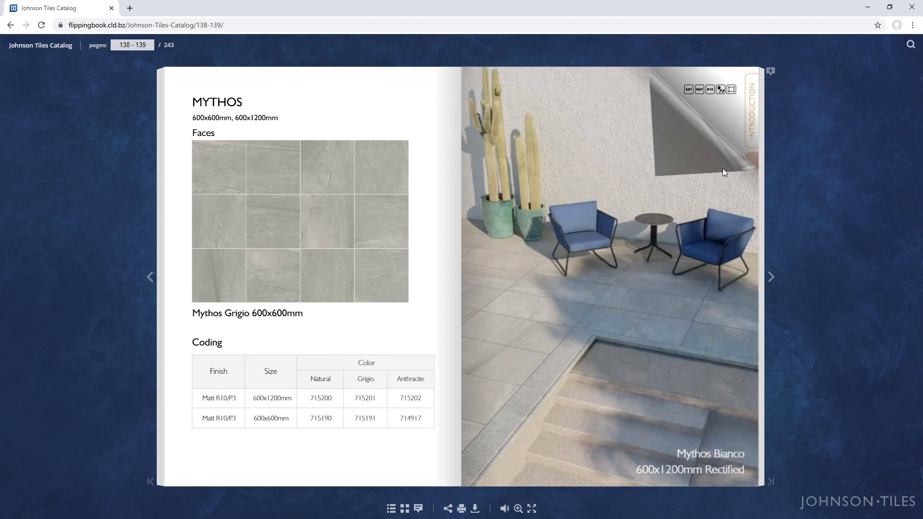
- Return to the catalog cover and load the Social Media for Small Business flipbook at page 1 of 37
{"action": "left_click", "coordinate": [770, 277]}
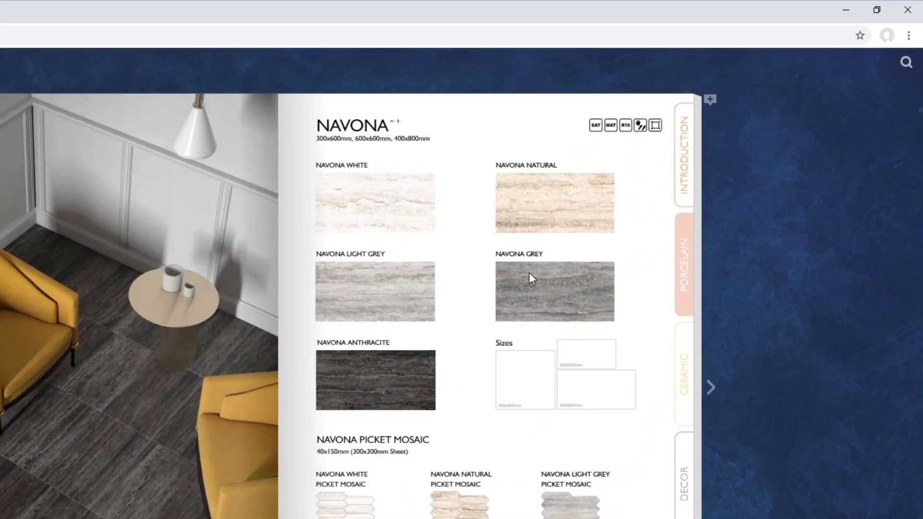
{"action": "left_click", "coordinate": [709, 387]}
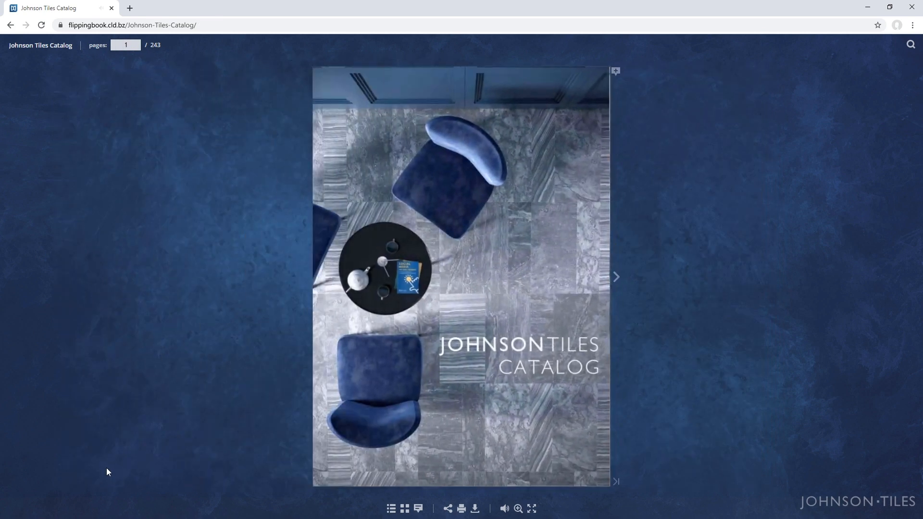
{"action": "left_click", "coordinate": [615, 277]}
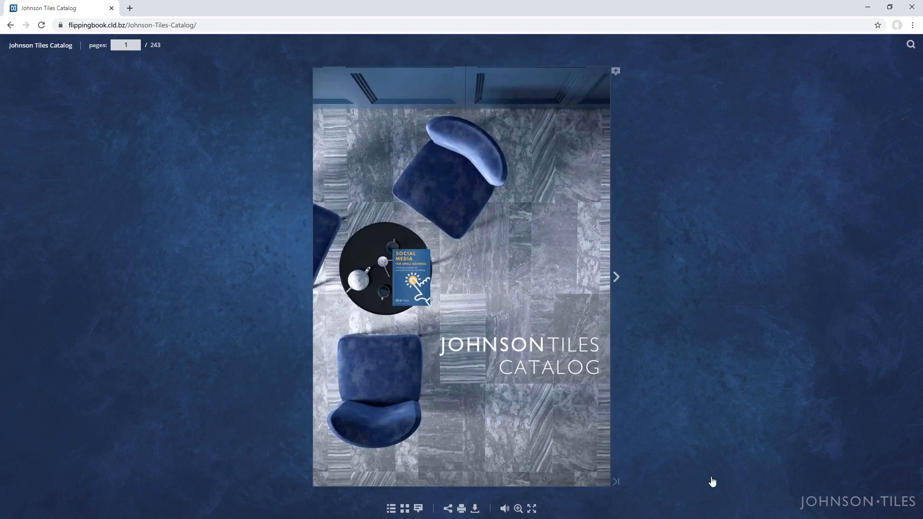
{"action": "left_click", "coordinate": [407, 277]}
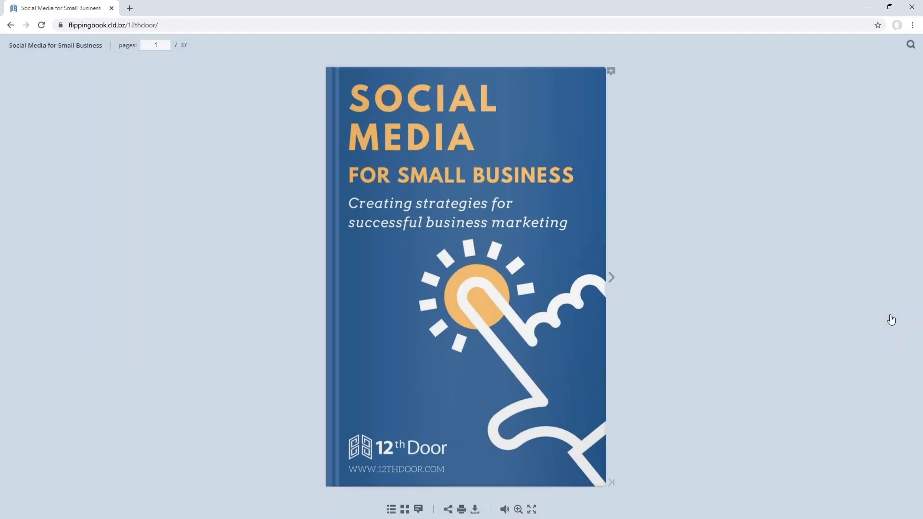
- View the Introduction spread on pages 2–3 twice, returning to the cover between, then go to 12thdoor.com
{"action": "left_click", "coordinate": [610, 277]}
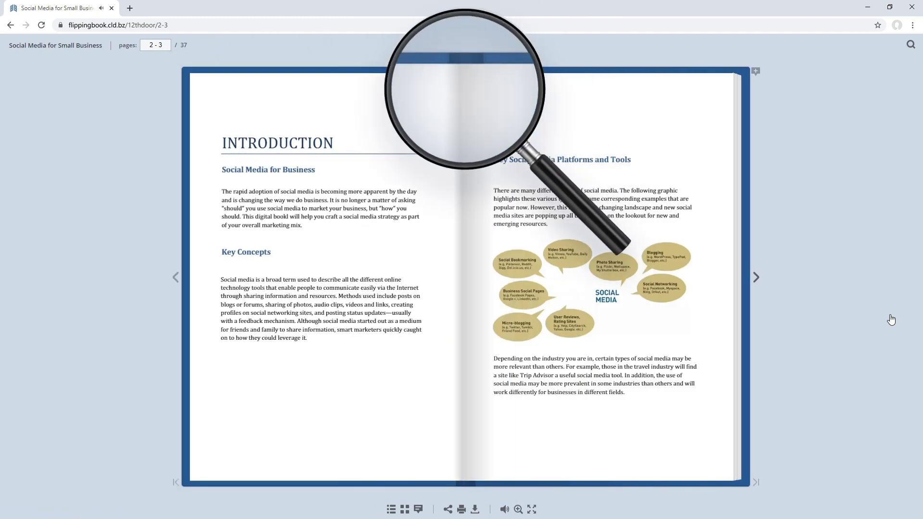
{"action": "left_click", "coordinate": [175, 277]}
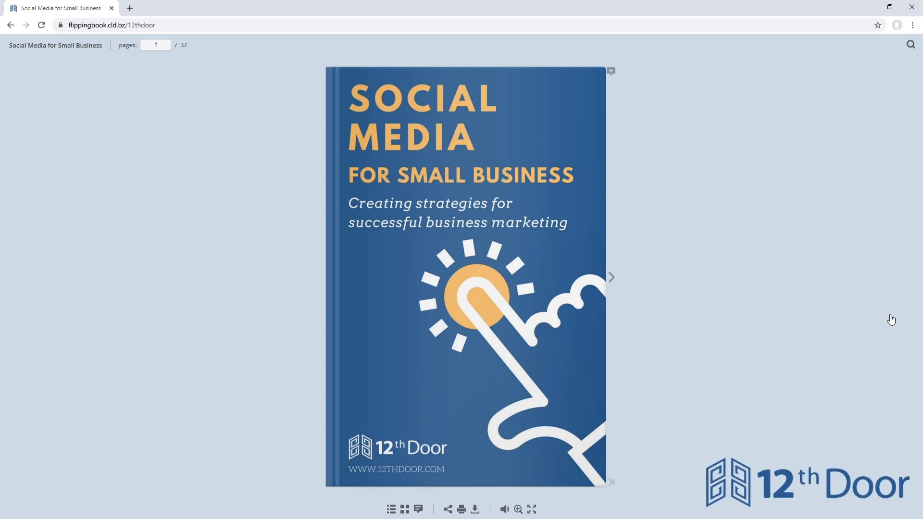
{"action": "left_click", "coordinate": [610, 277]}
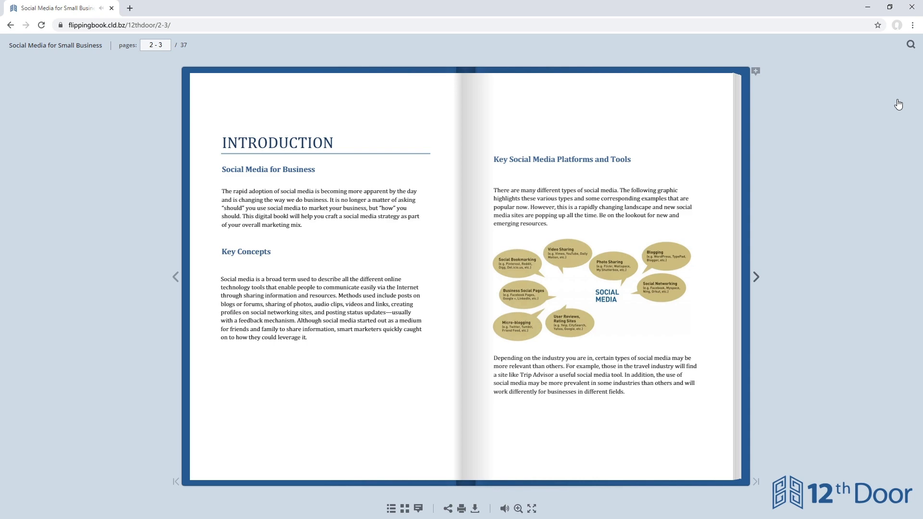
{"action": "left_click", "coordinate": [175, 277]}
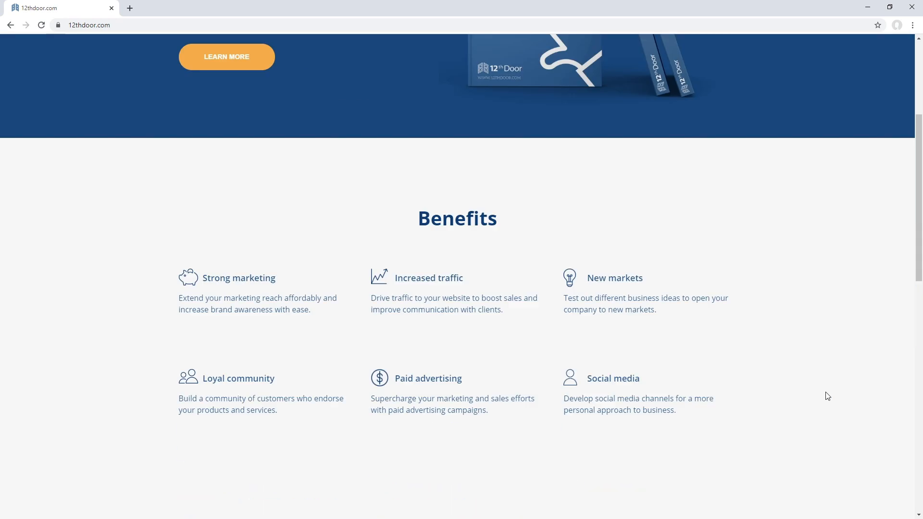
- Scroll 12thdoor.com to the Explore Our Features section and start the embedded flipbook
{"action": "scroll", "scroll_direction": "down", "scroll_amount": 3}
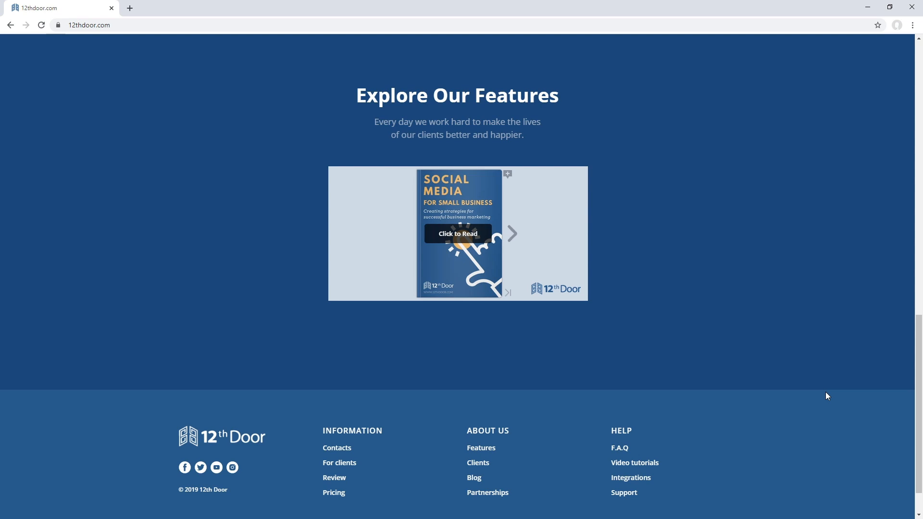
{"action": "left_click", "coordinate": [457, 234]}
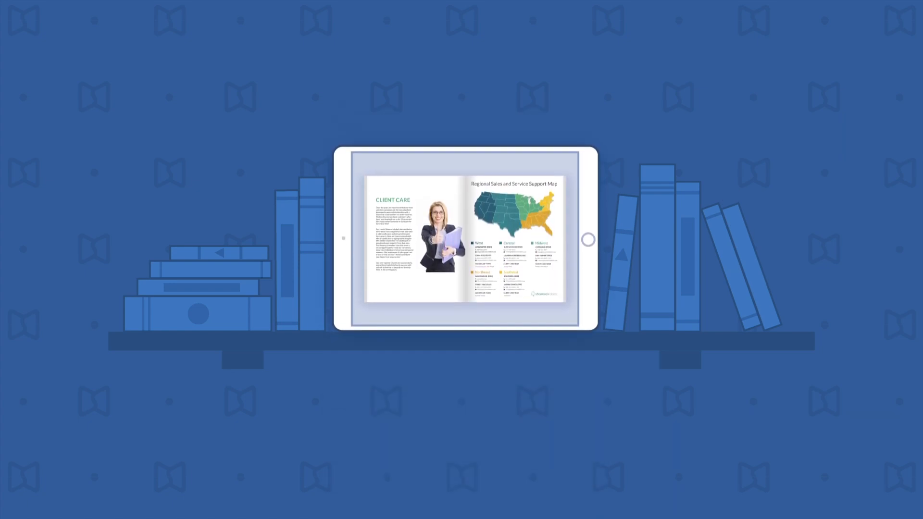